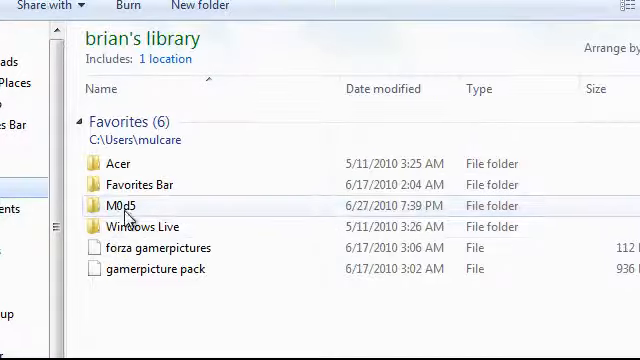
Open the modding tools folder and select the USB Xtaf Xplorer application
double_click(112, 204)
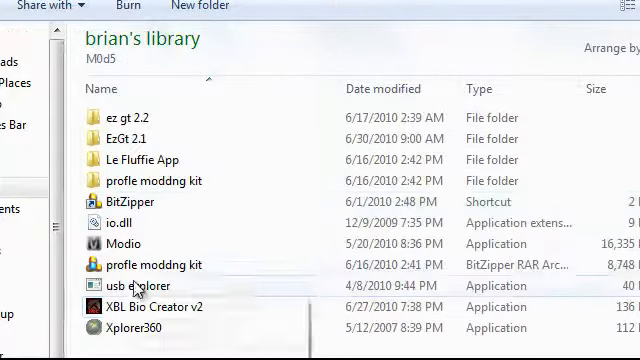
left_click(132, 284)
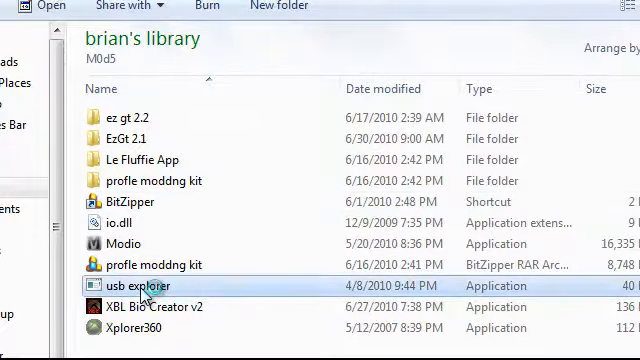
Launch USB Xtaf Xplorer and extract savegame.svg from the device to the Desktop
double_click(136, 284)
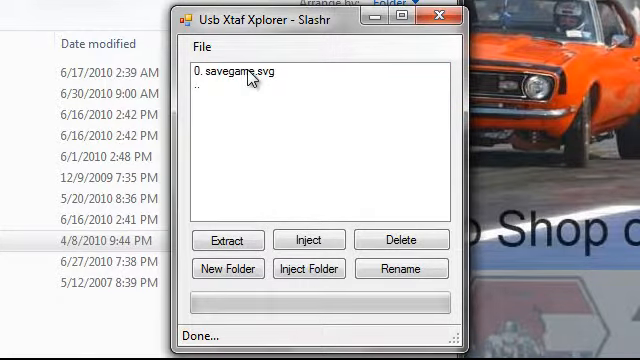
left_click(228, 240)
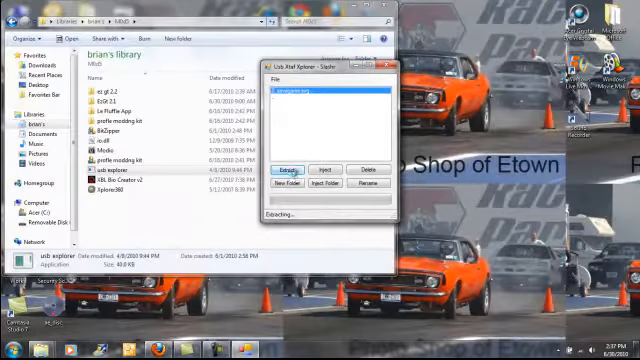
left_click(288, 168)
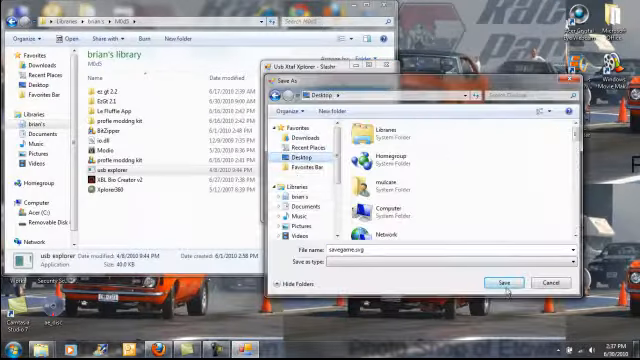
left_click(508, 280)
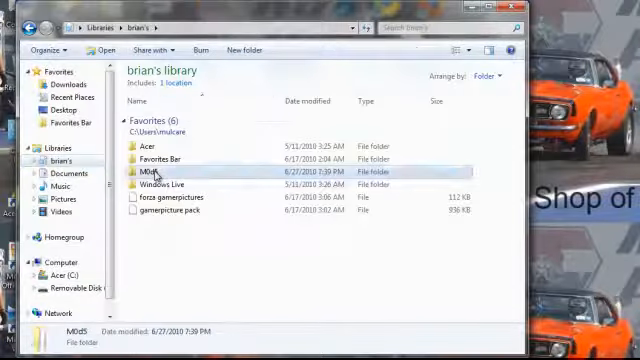
Launch Modio from the modding tools folder
double_click(144, 170)
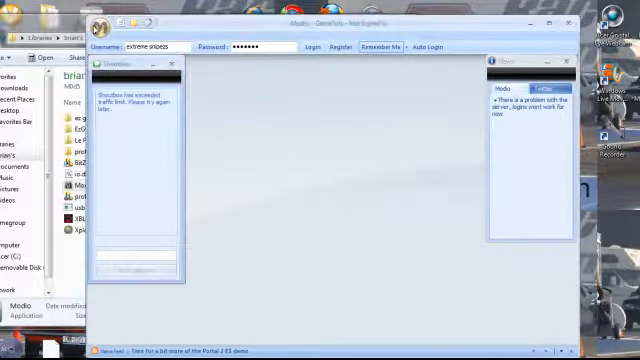
Start opening a file from the computer in Modio and browse to the Desktop contents
left_click(100, 28)
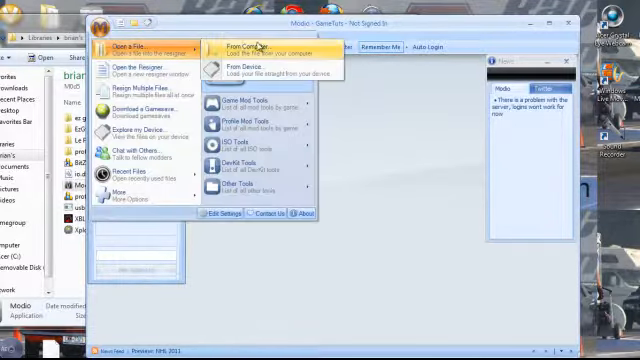
left_click(236, 46)
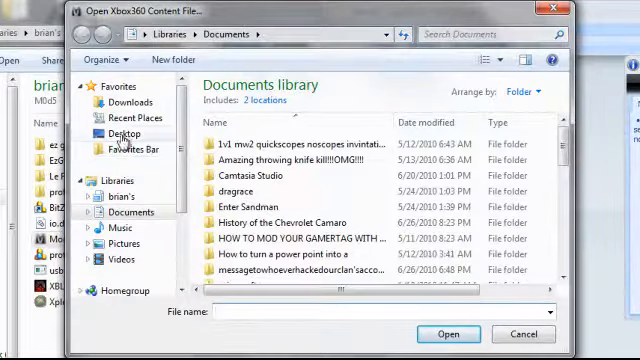
left_click(124, 132)
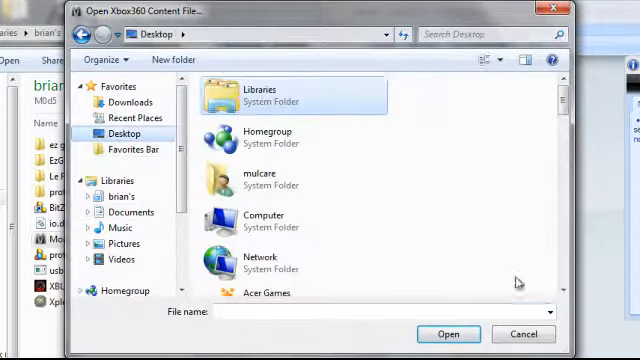
scroll("down", 3)
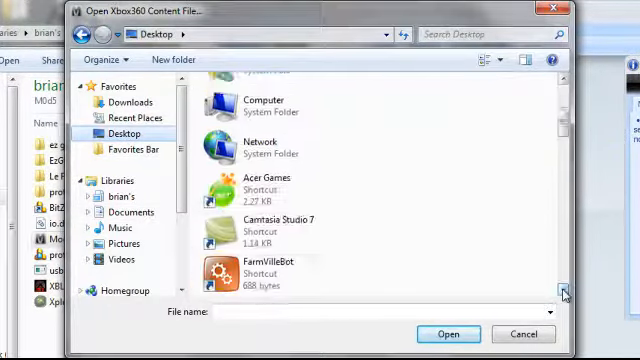
scroll("down", 3)
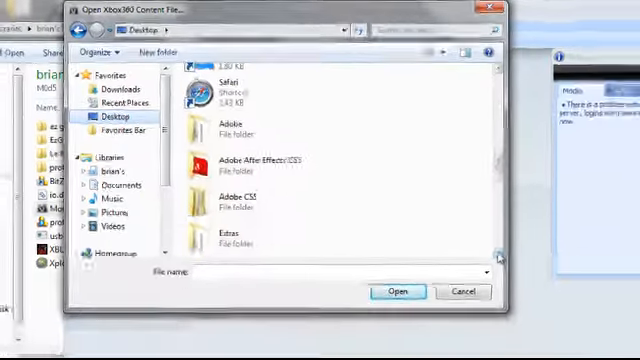
scroll("down", 3)
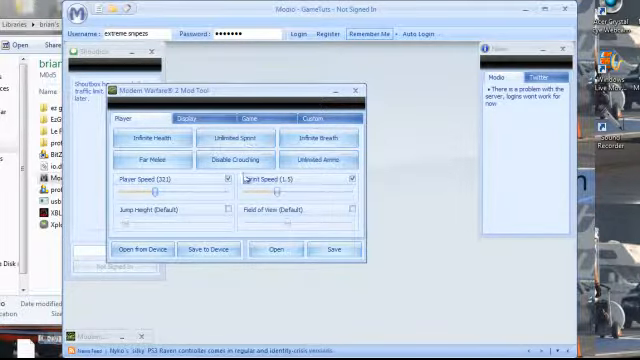
View the Game settings of the loaded MW2 save, then return to the Player settings
left_click(226, 178)
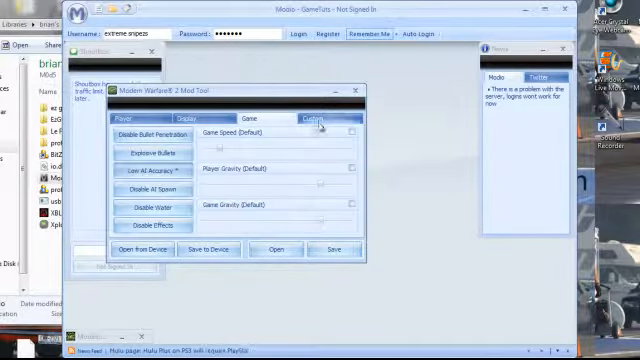
left_click(148, 120)
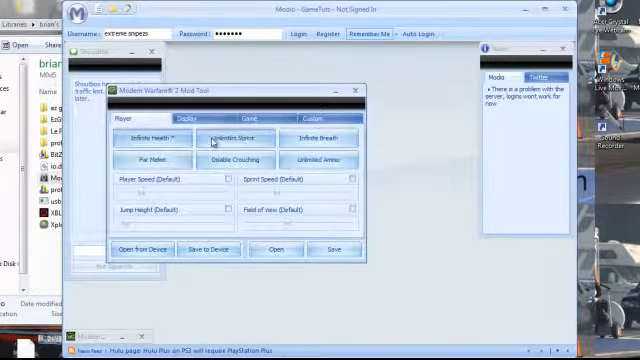
Enable Infinite Health on the Player tab
left_click(228, 136)
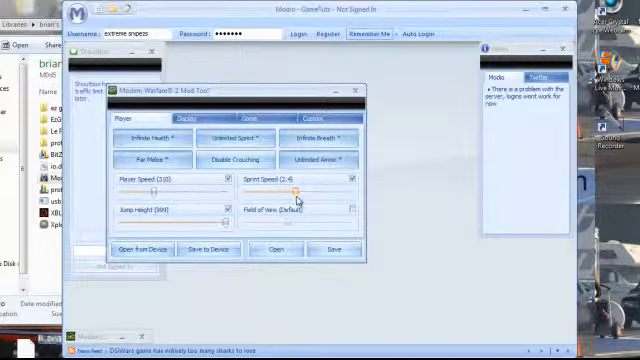
mouse_move(308, 224)
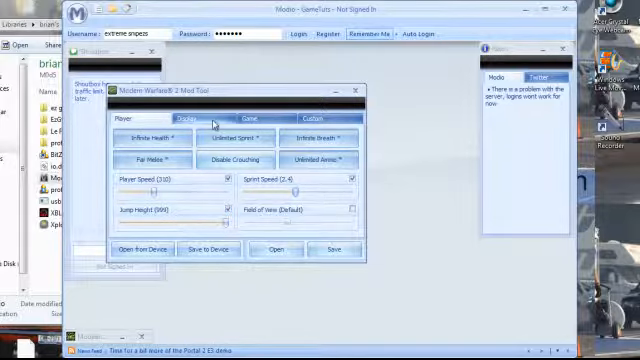
View the Display options such as hiding the ammo counter and sprint indicator
left_click(196, 118)
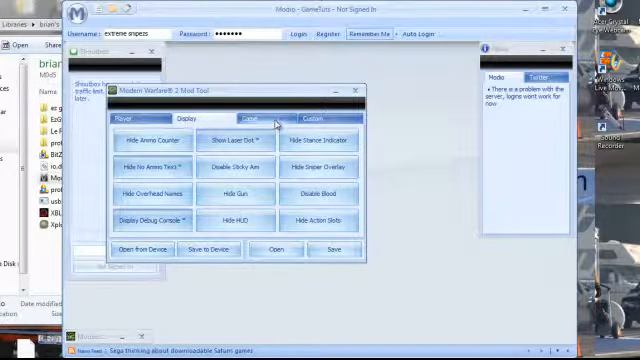
On the Game tab, drag the Player Gravity slider away from its default value
left_click(244, 120)
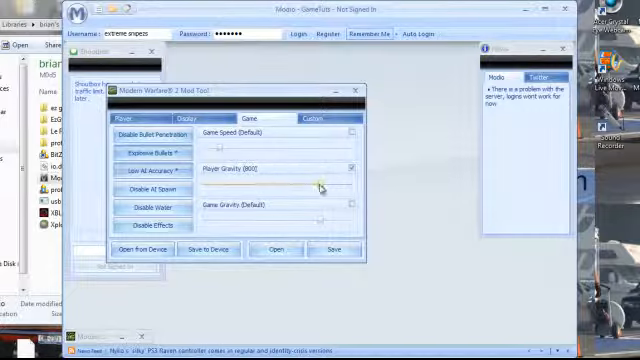
left_click_drag(320, 184, 210, 184)
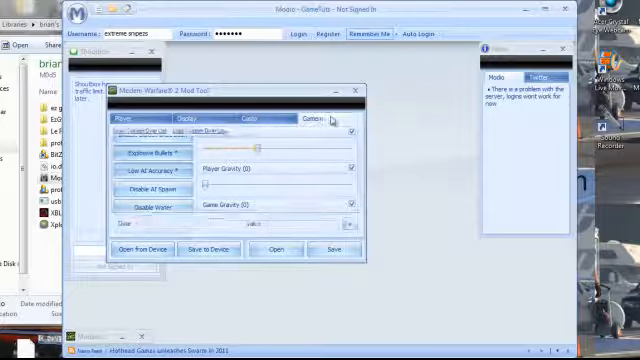
Save the modded save back to the device, rehashed and resigned, and dismiss the Success message
left_click(244, 120)
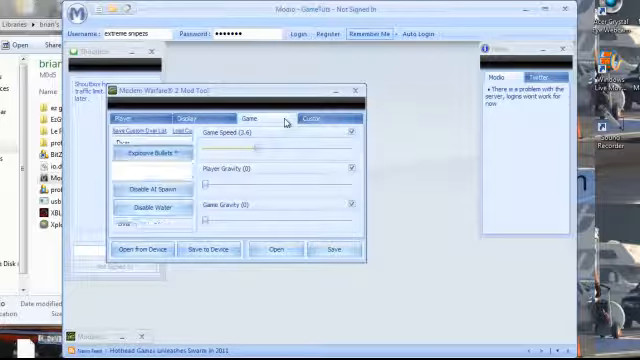
left_click(156, 118)
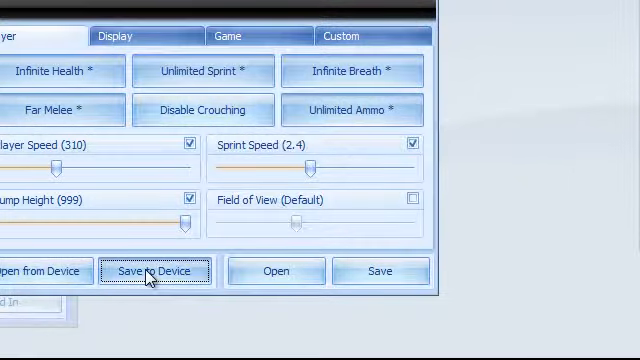
left_click(152, 270)
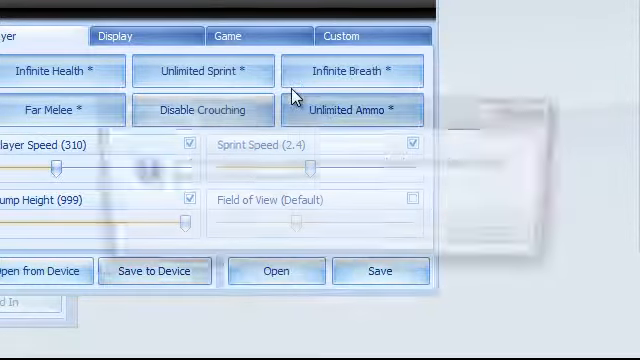
left_click(156, 270)
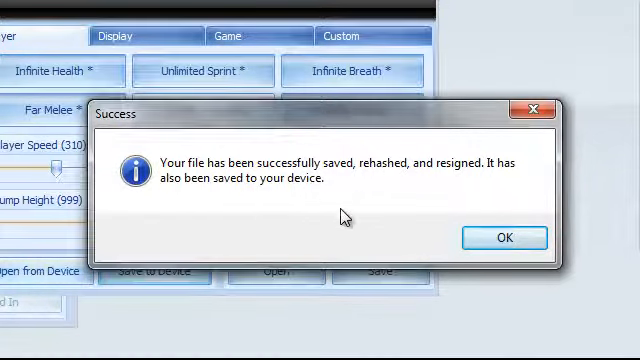
left_click(506, 236)
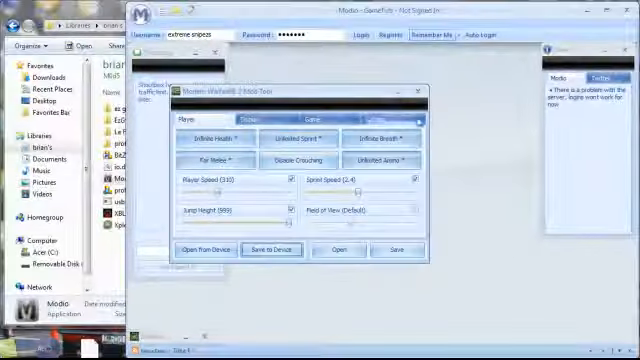